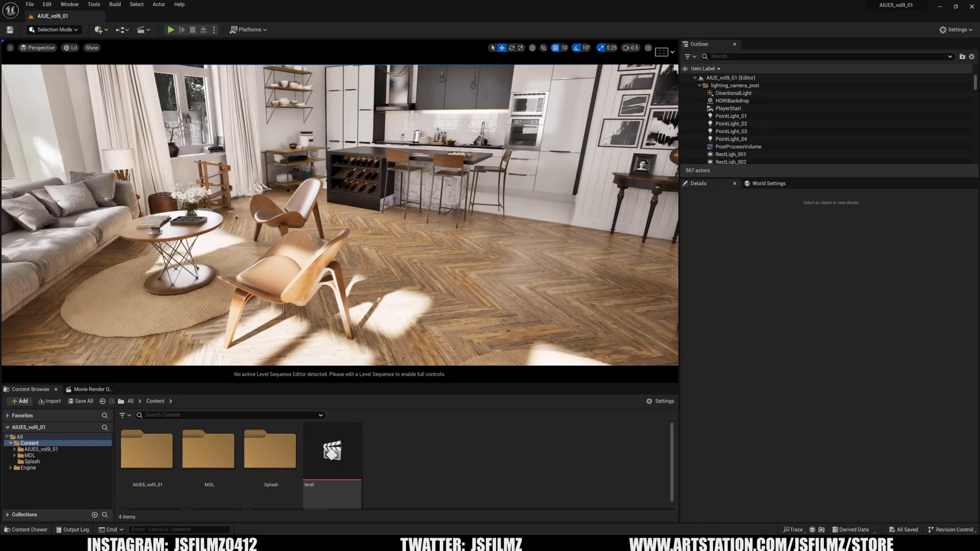
# Step: Select the PostProcessVolume and filter its Details to the reflection settings
pyautogui.click(737, 146)
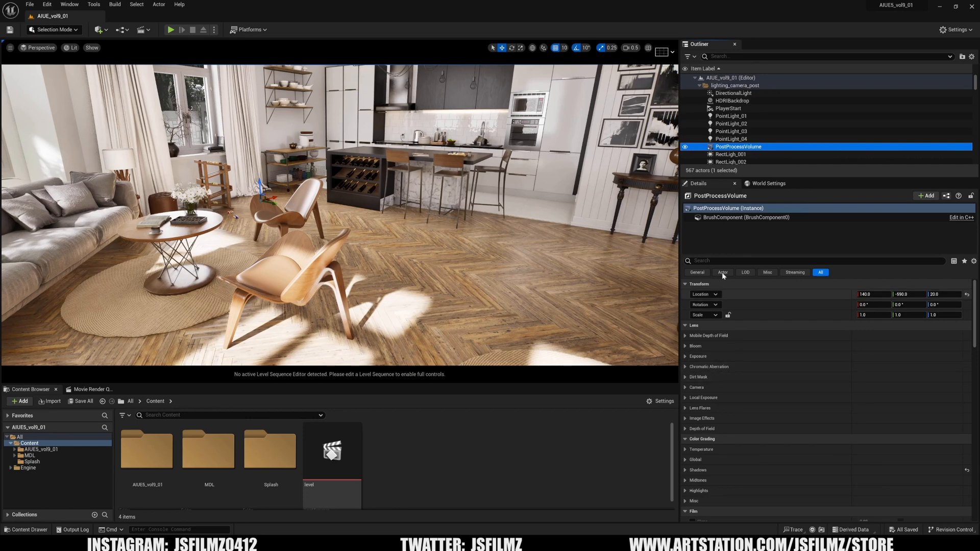
pyautogui.write('reflec')
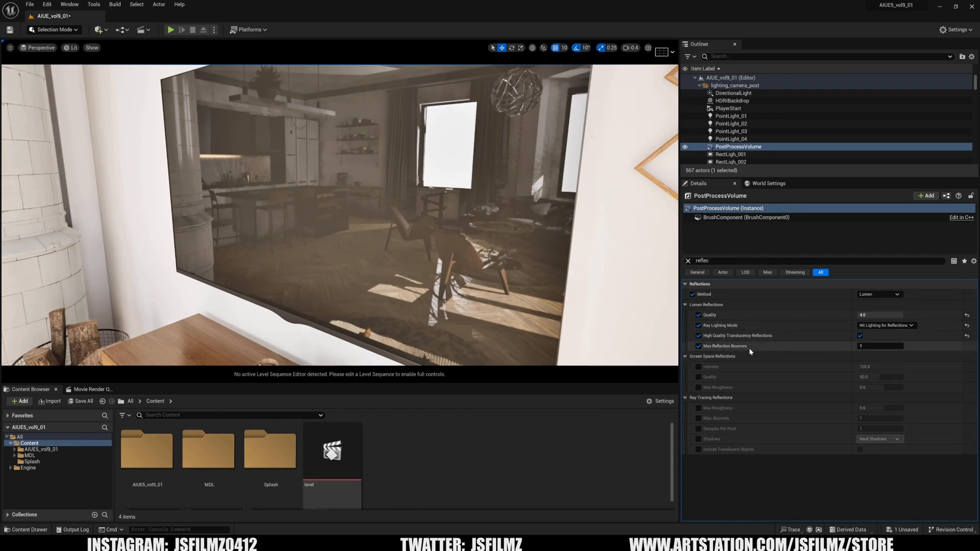
# Step: Set Max Reflection Bounces to 2 while keeping Lumen as the reflection method
pyautogui.click(880, 346)
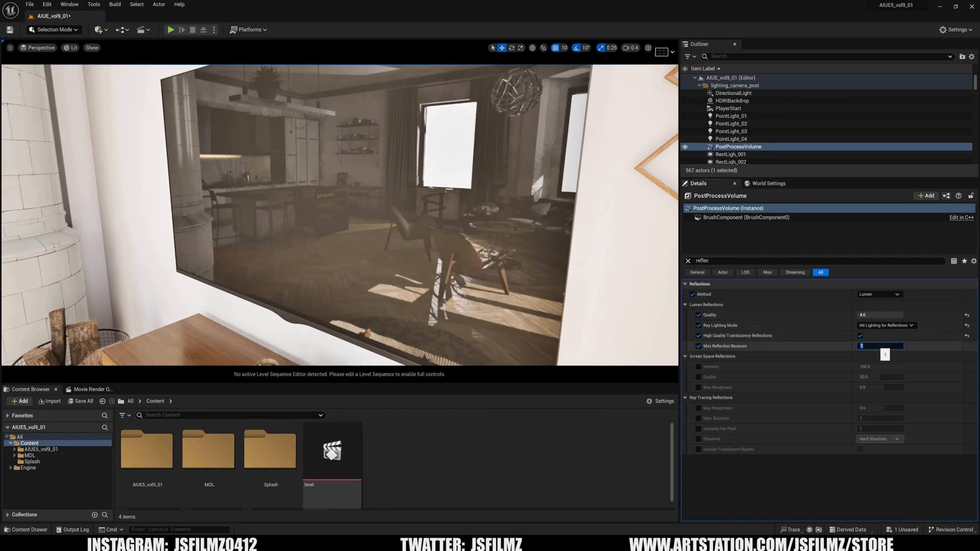
pyautogui.write('2')
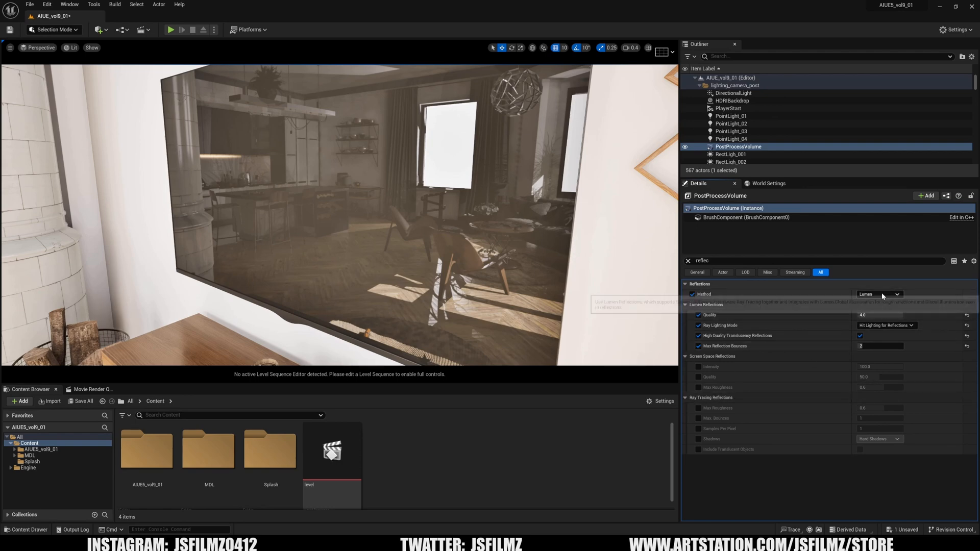
pyautogui.click(879, 294)
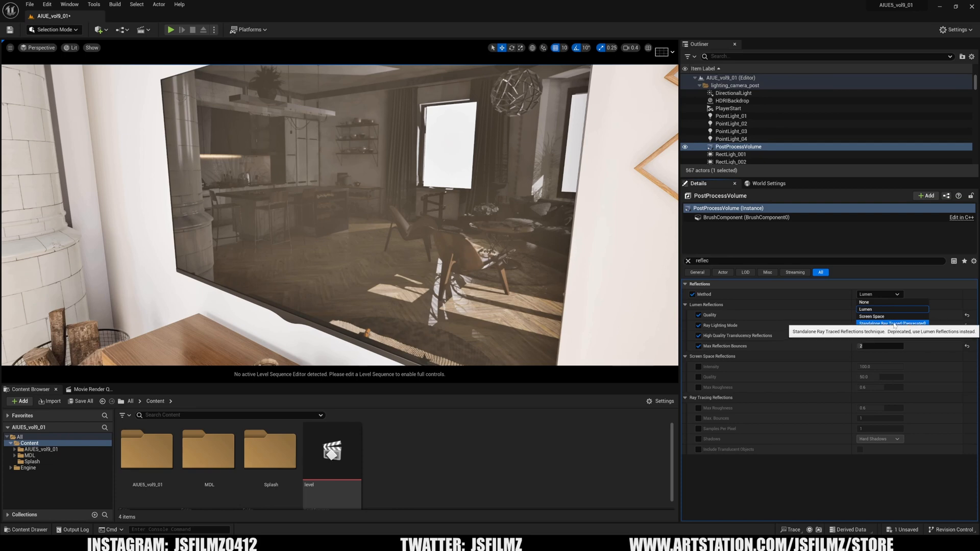
pyautogui.click(864, 308)
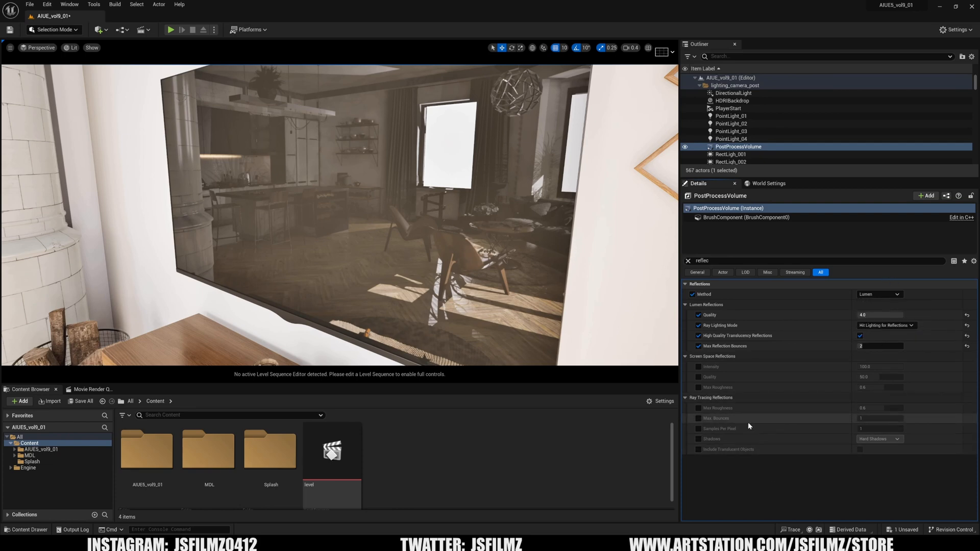
pyautogui.moveTo(719, 424)
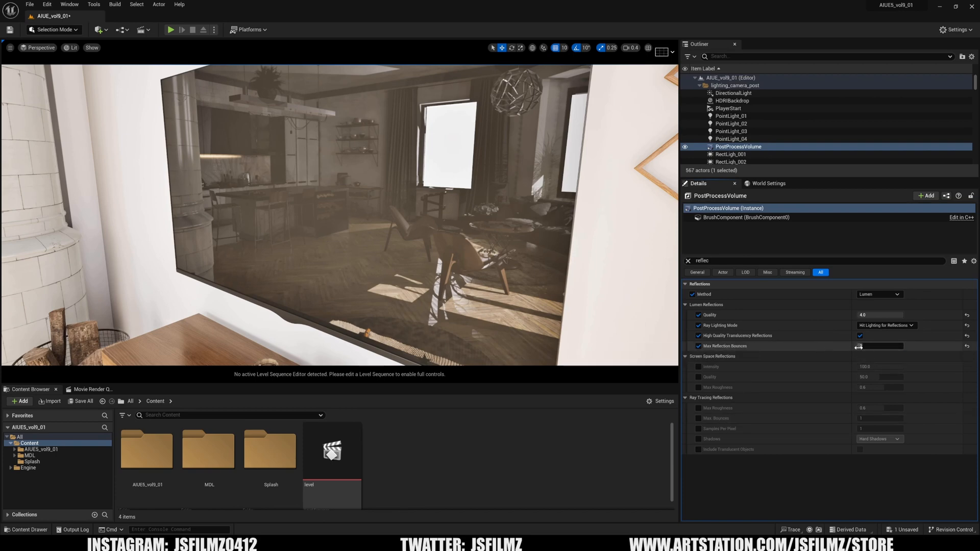
pyautogui.click(878, 346)
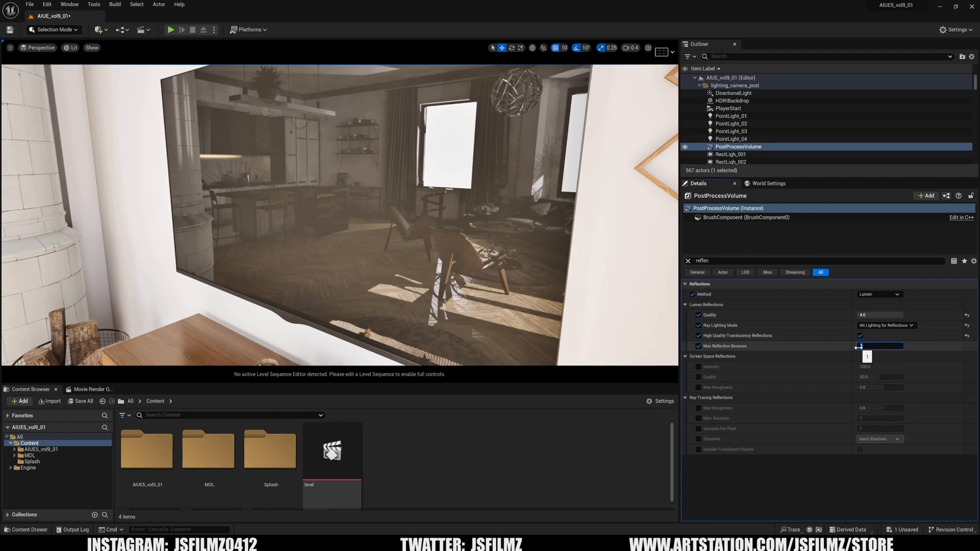
pyautogui.write('2')
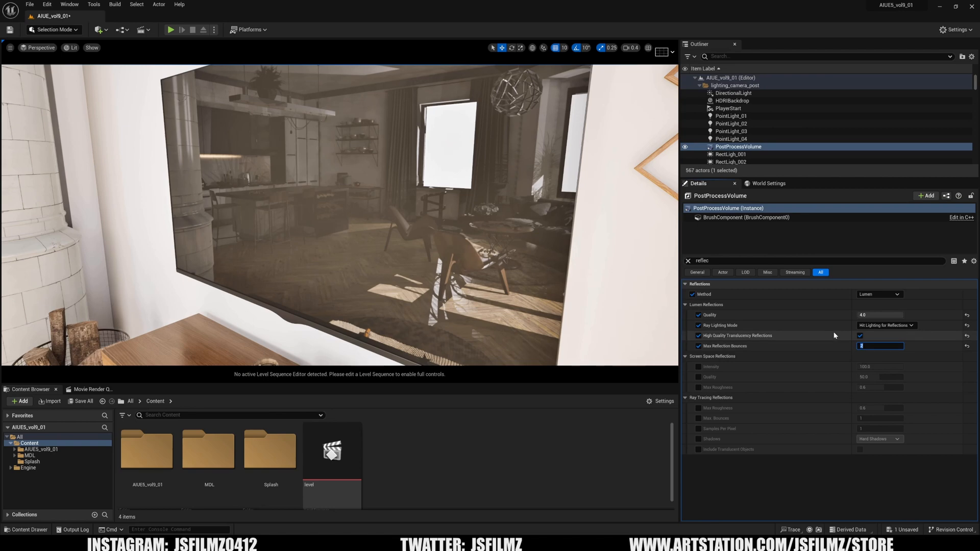
pyautogui.moveTo(883, 324)
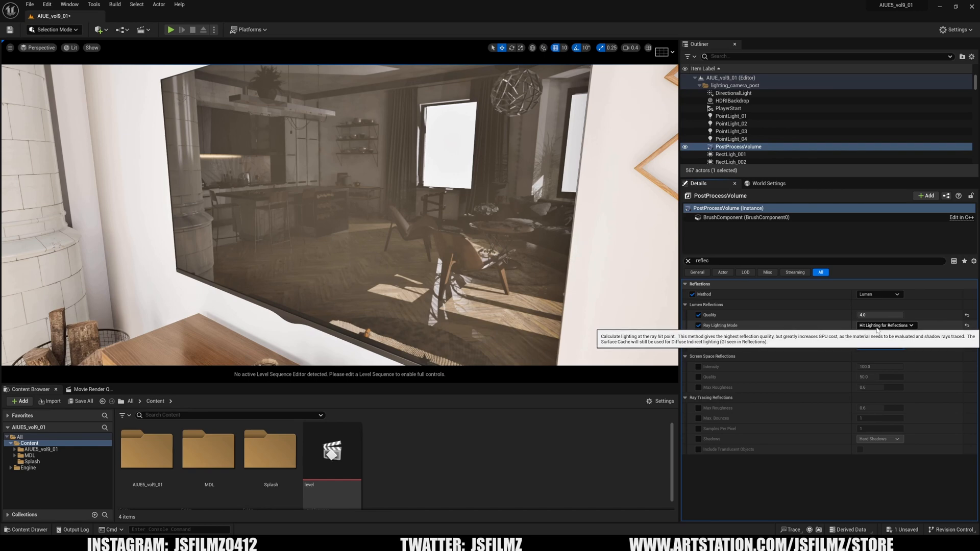
# Step: Disable 'Use Hardware Ray Tracing when available' in Project Settings and switch reflections to Surface Cache lighting
pyautogui.click(45, 5)
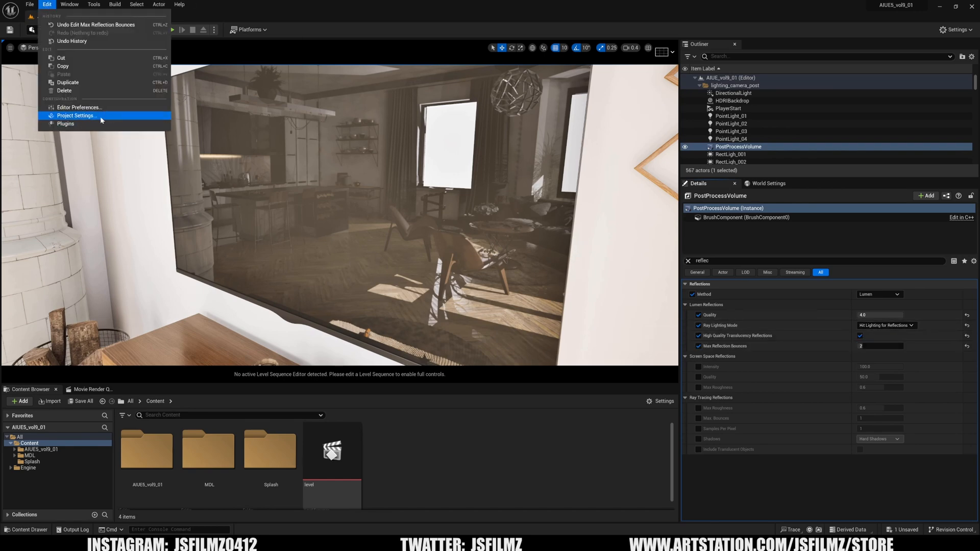
pyautogui.click(75, 115)
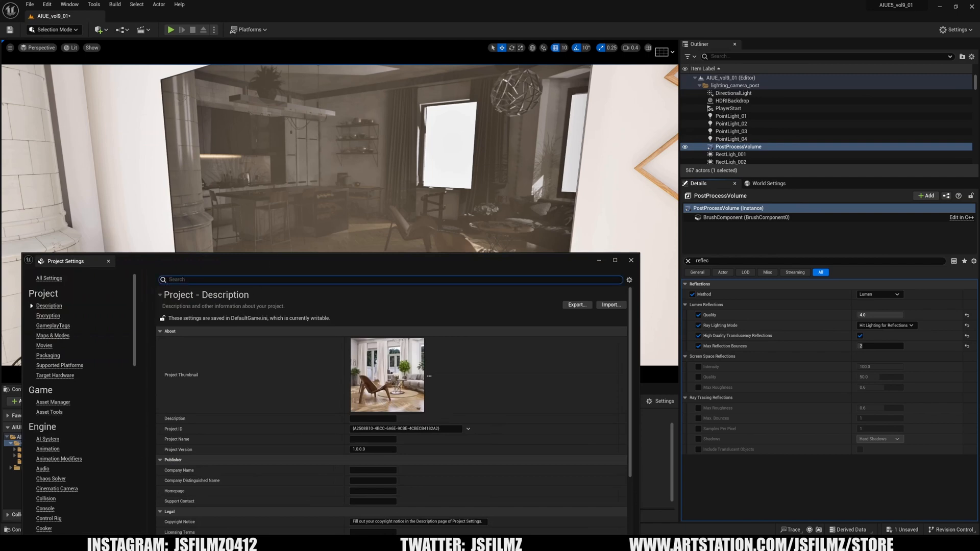
pyautogui.write('hardware')
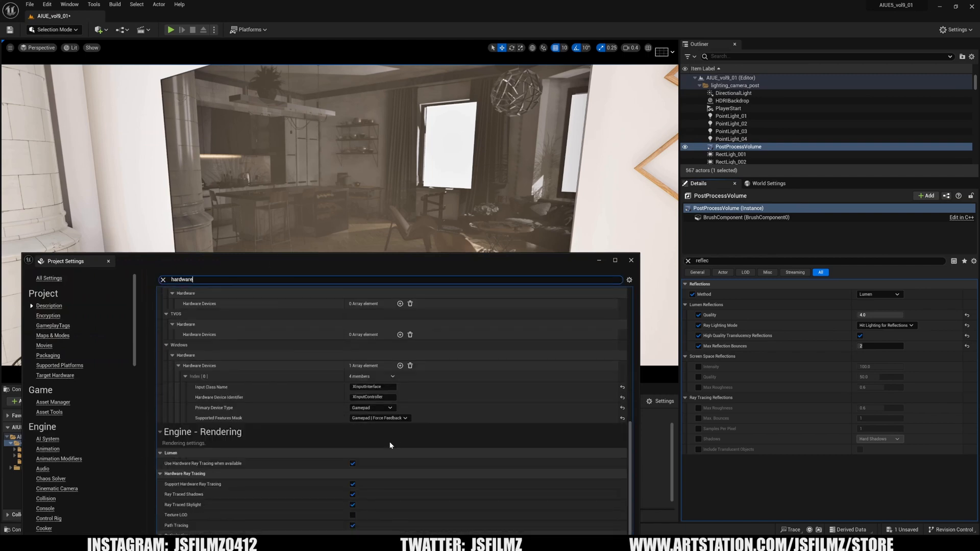
pyautogui.scroll(-3)
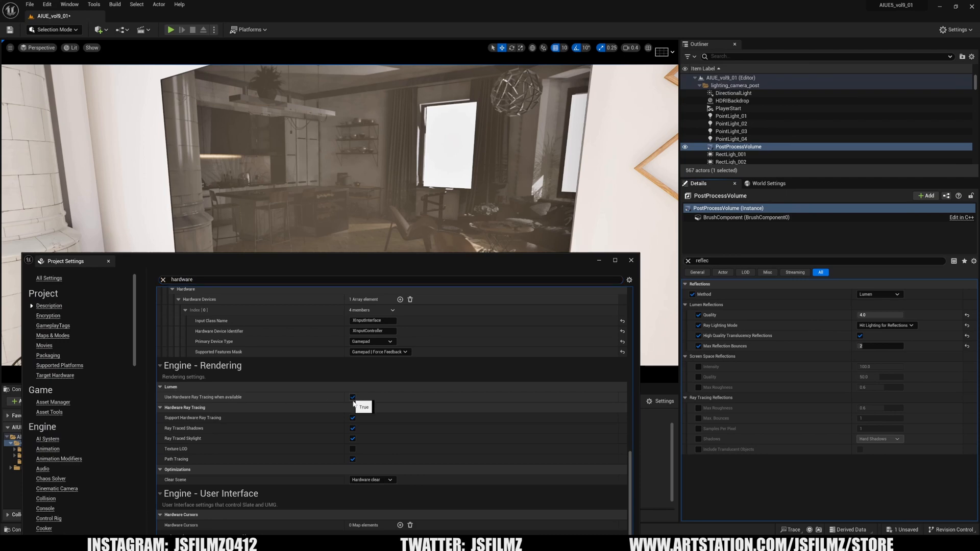
pyautogui.click(352, 397)
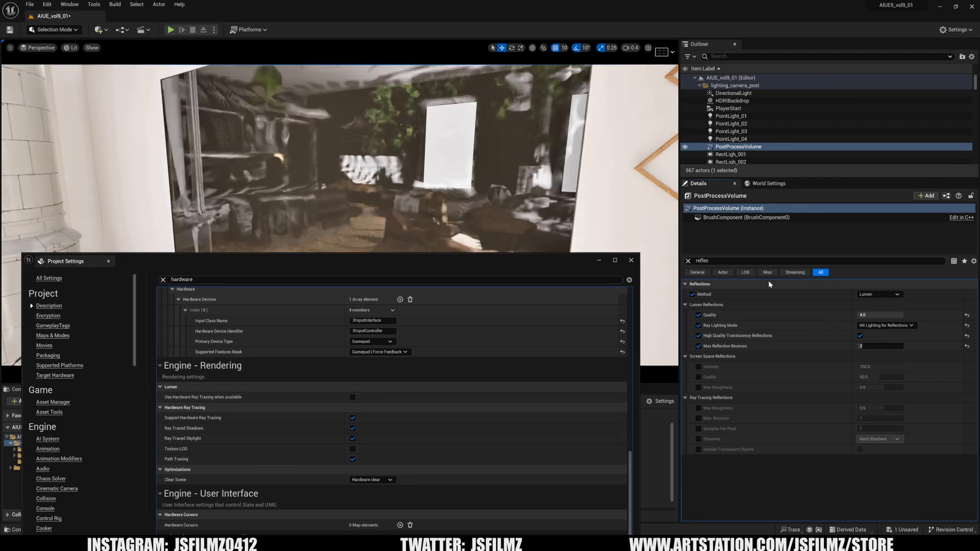
pyautogui.click(884, 325)
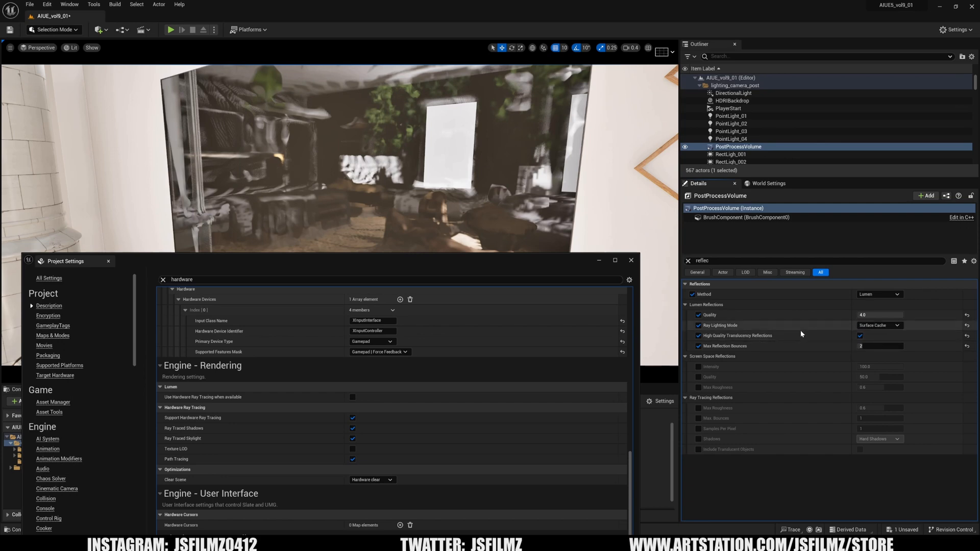
pyautogui.moveTo(497, 388)
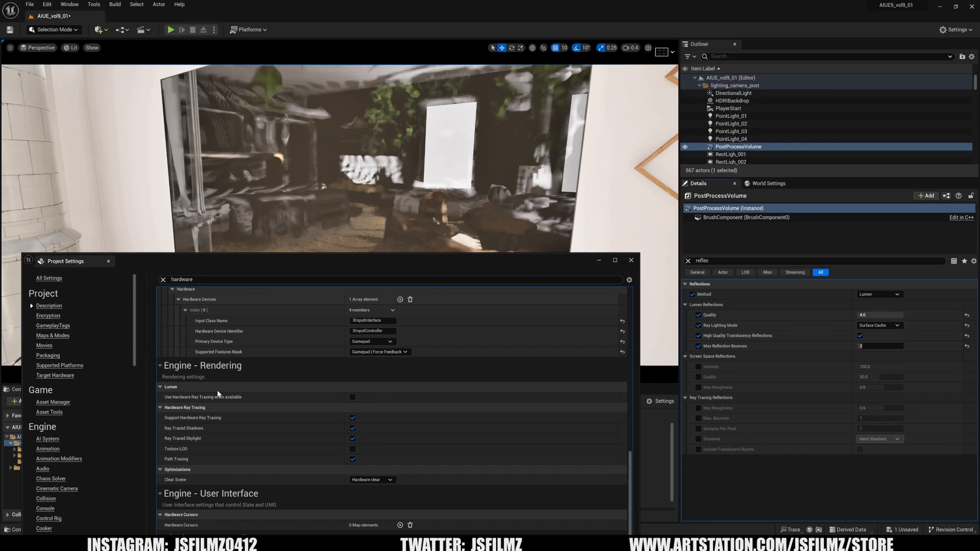
pyautogui.moveTo(352, 397)
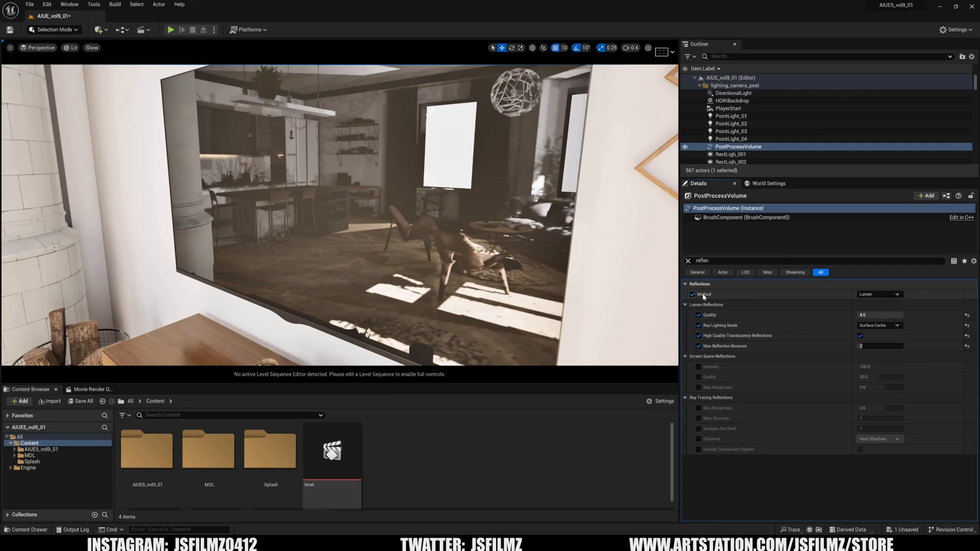
# Step: Set Ray Lighting Mode back to Hit Lighting for Reflections and revisit the bounces field
pyautogui.click(878, 324)
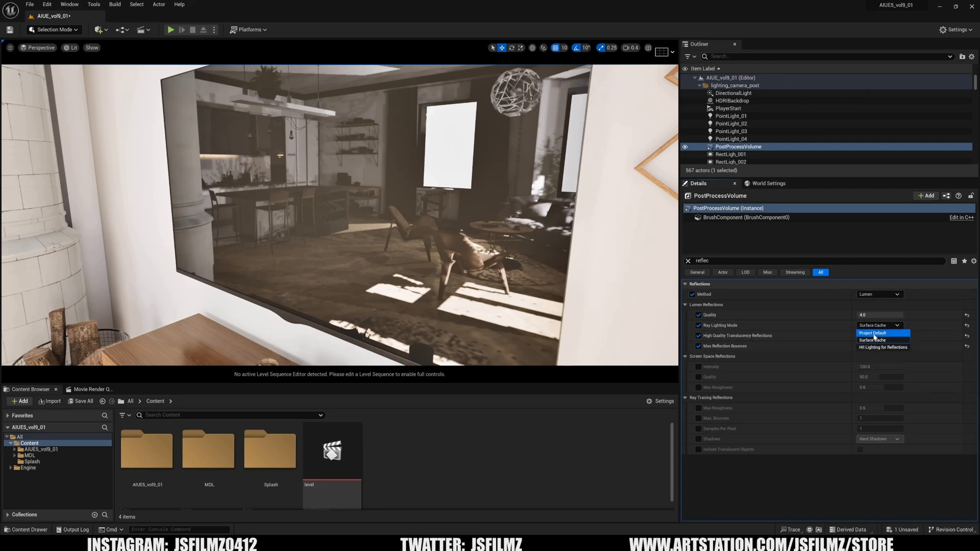
pyautogui.click(882, 347)
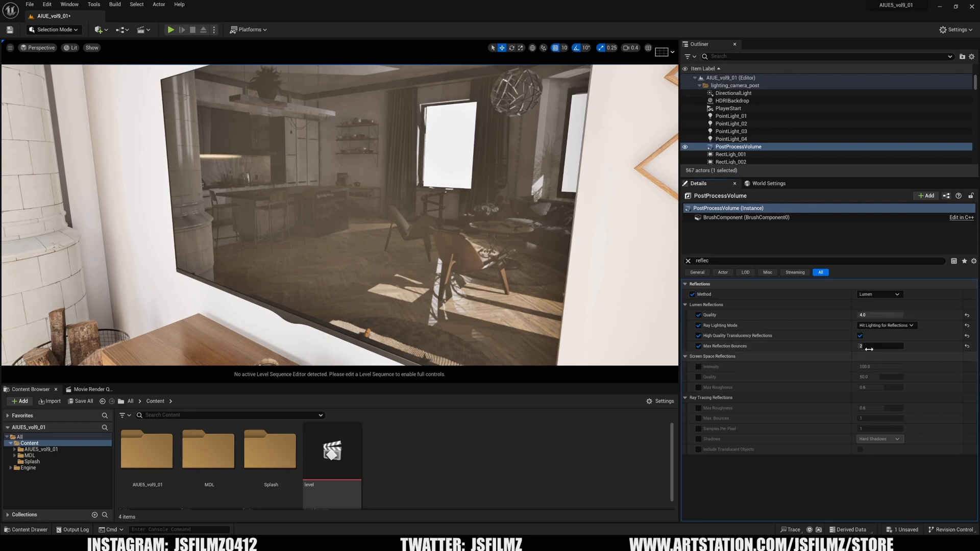
pyautogui.click(881, 346)
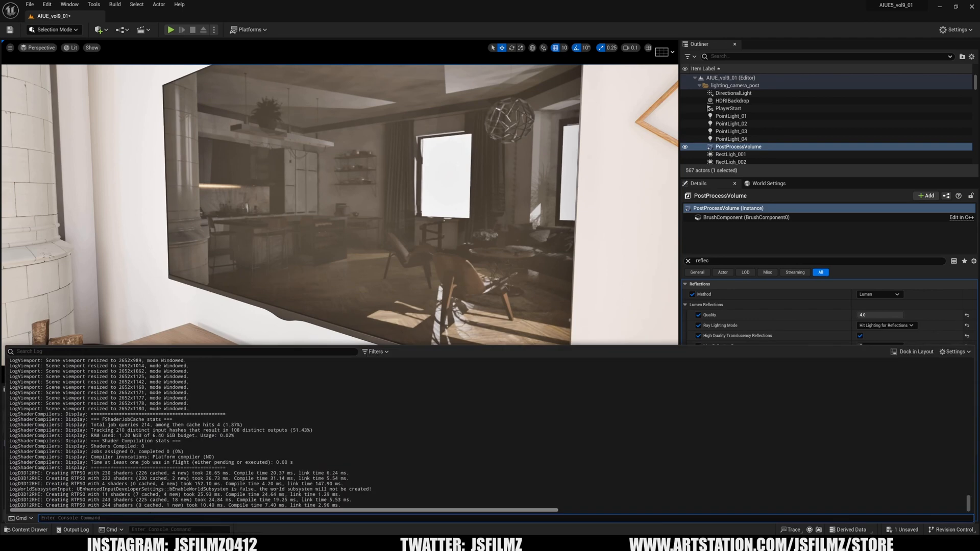
# Step: Run the console command r.Lumen.Reflections.HiResSurface 0
pyautogui.write('hires')
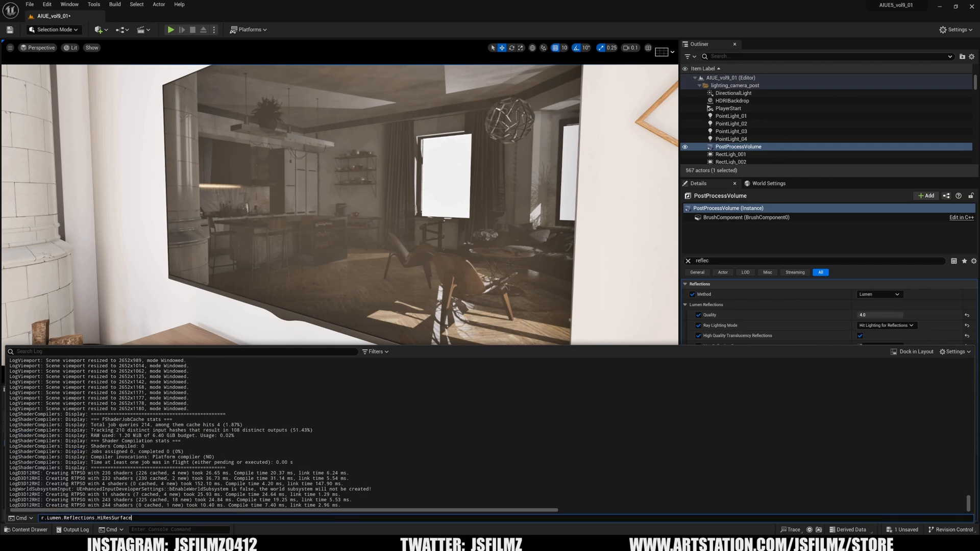
pyautogui.write('0')
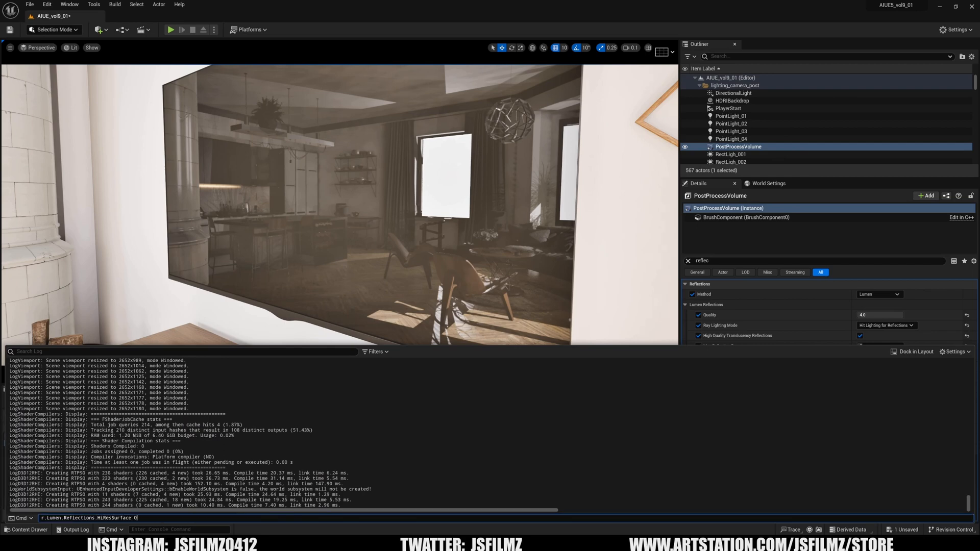
pyautogui.press('enter')
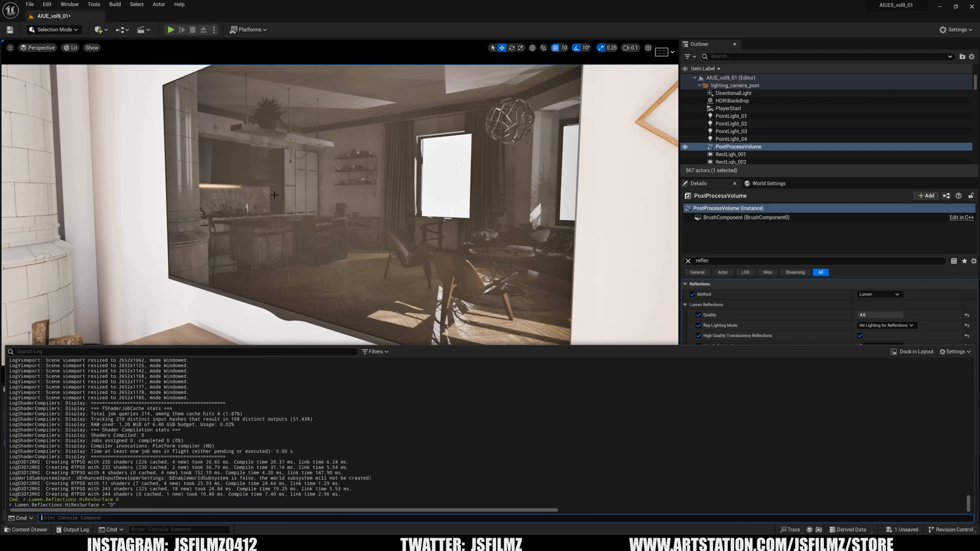
pyautogui.moveTo(326, 159)
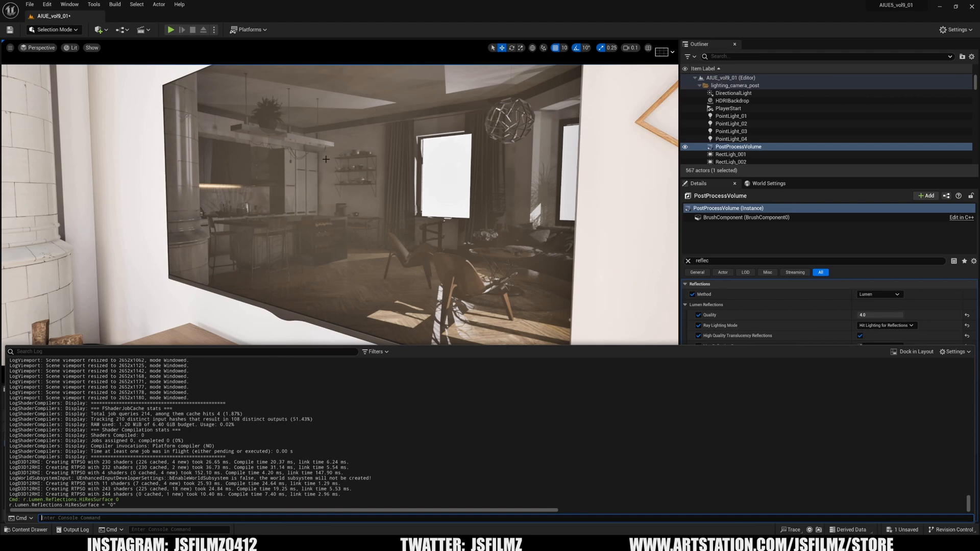